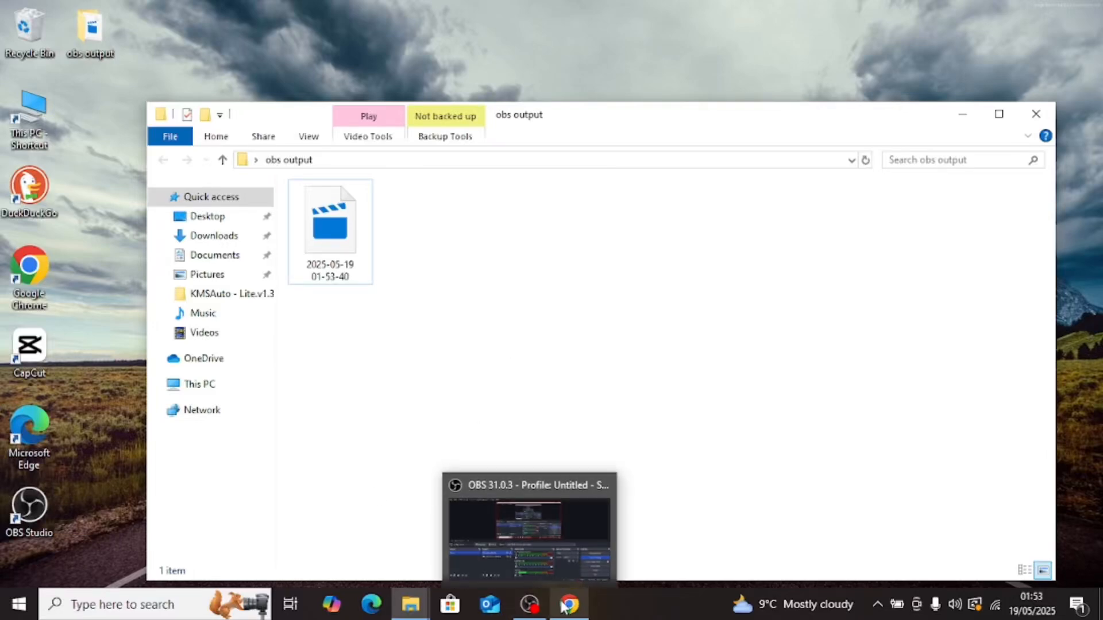
Step: Search Google for 'how to activate windows 40 second mthod github', starting from an earlier activation query
click(569, 605)
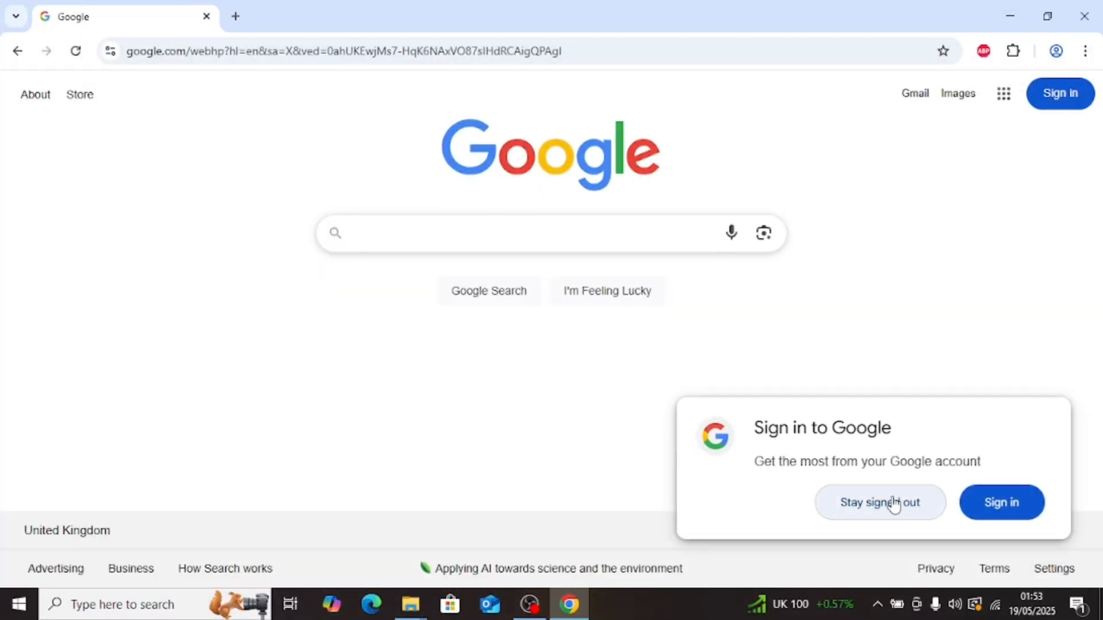
click(493, 233)
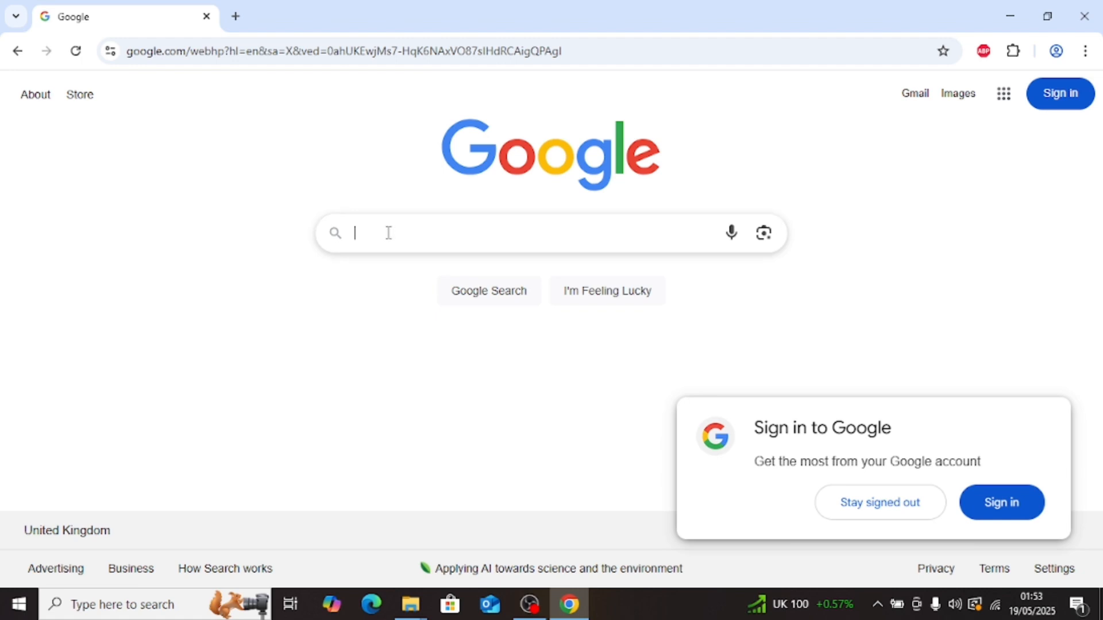
click(492, 234)
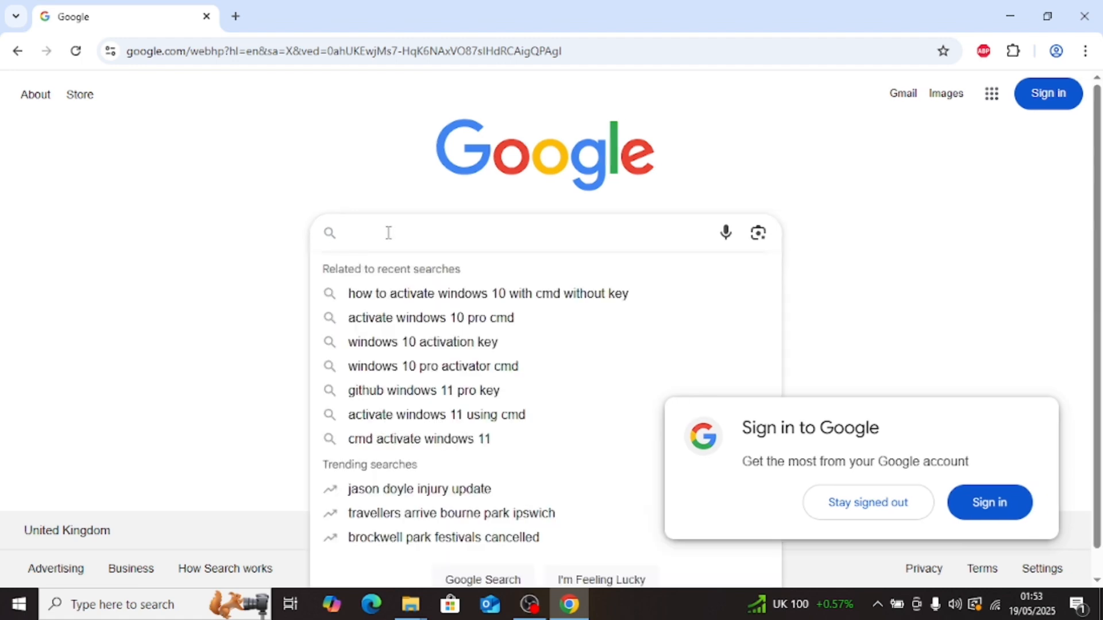
click(487, 293)
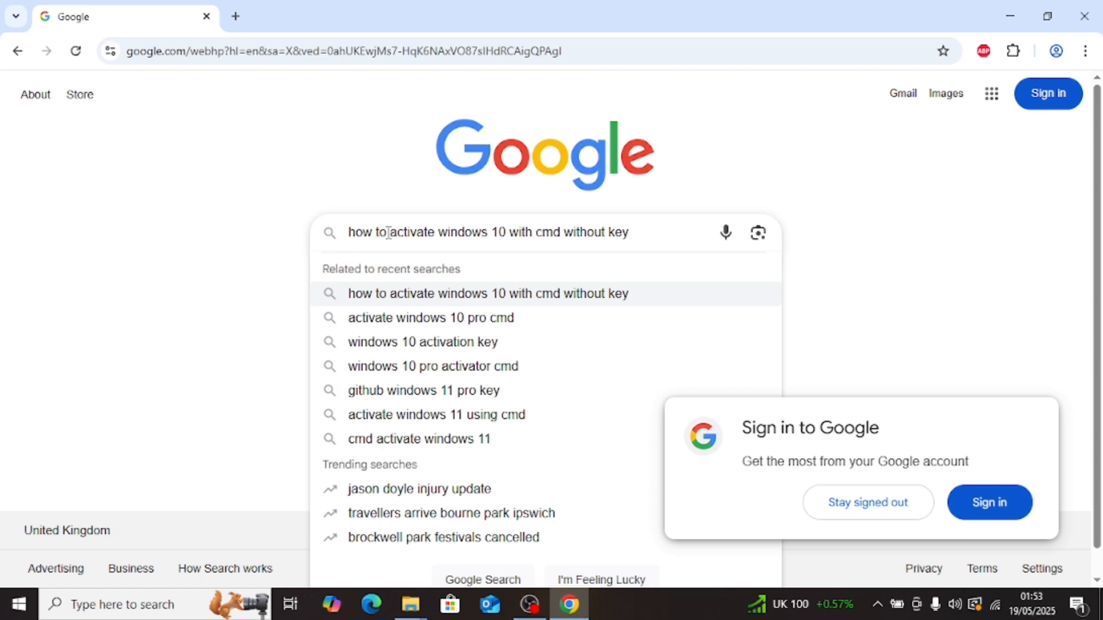
click(487, 293)
text(how)
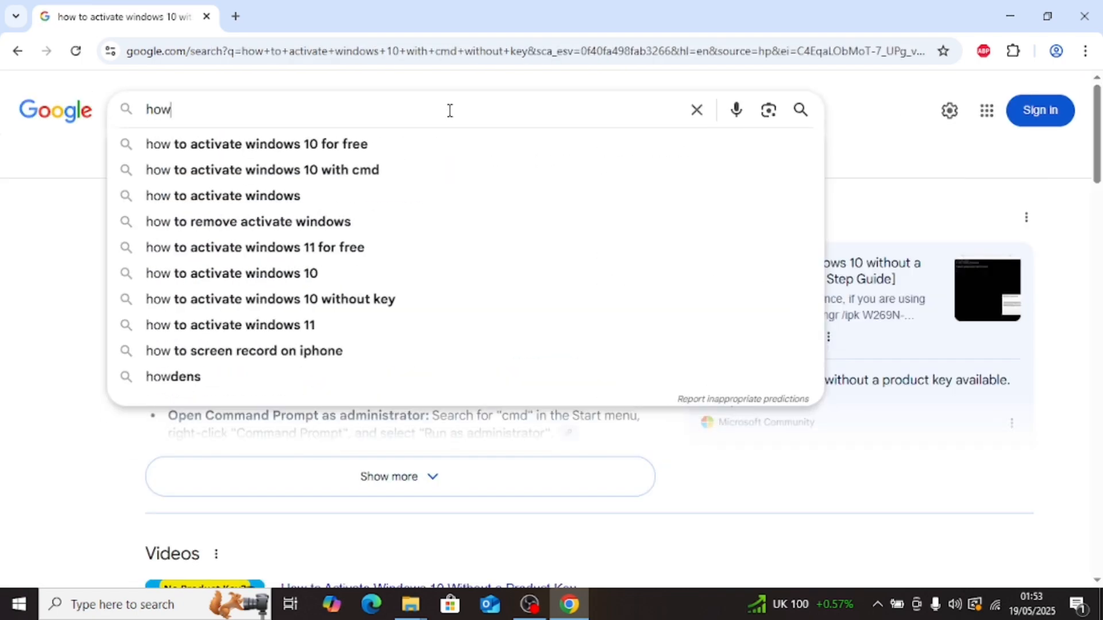
text(to activate)
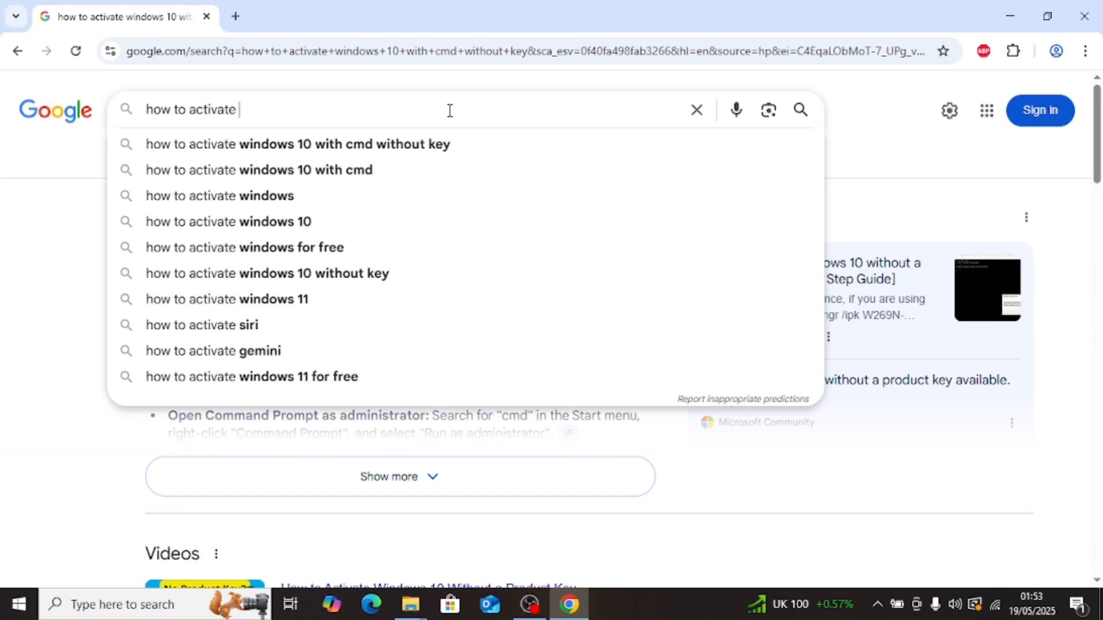
text(windows 40 second mthod github)
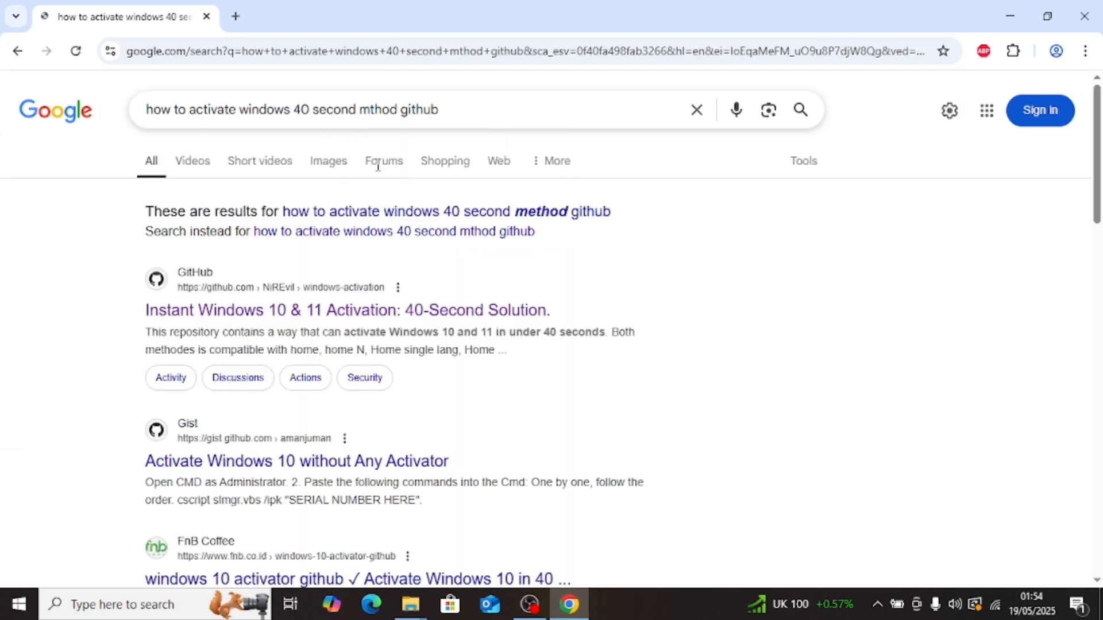
Step: View the 'Instant Windows 10 & 11 Activation' repository README down to the Method 2 slmgr steps
click(347, 310)
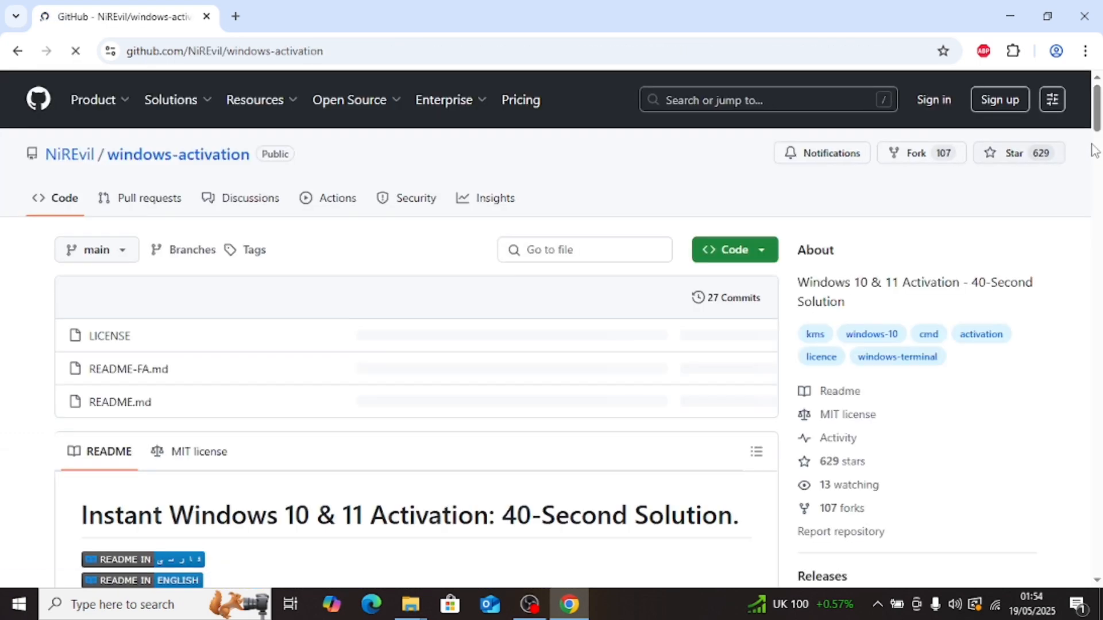
scroll(down, 3)
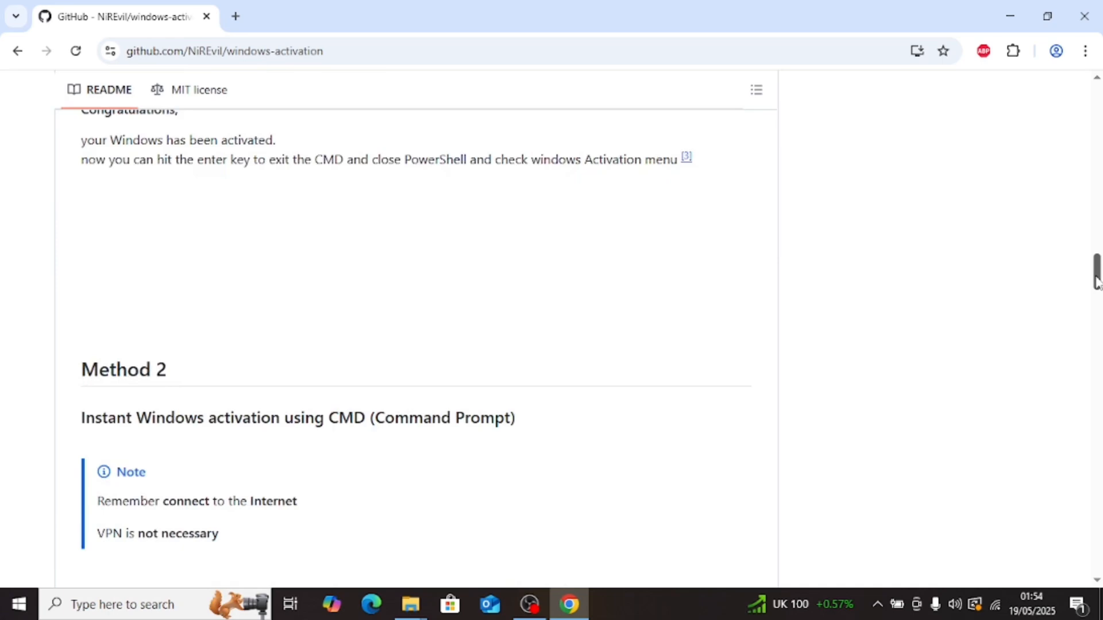
scroll(down, 3)
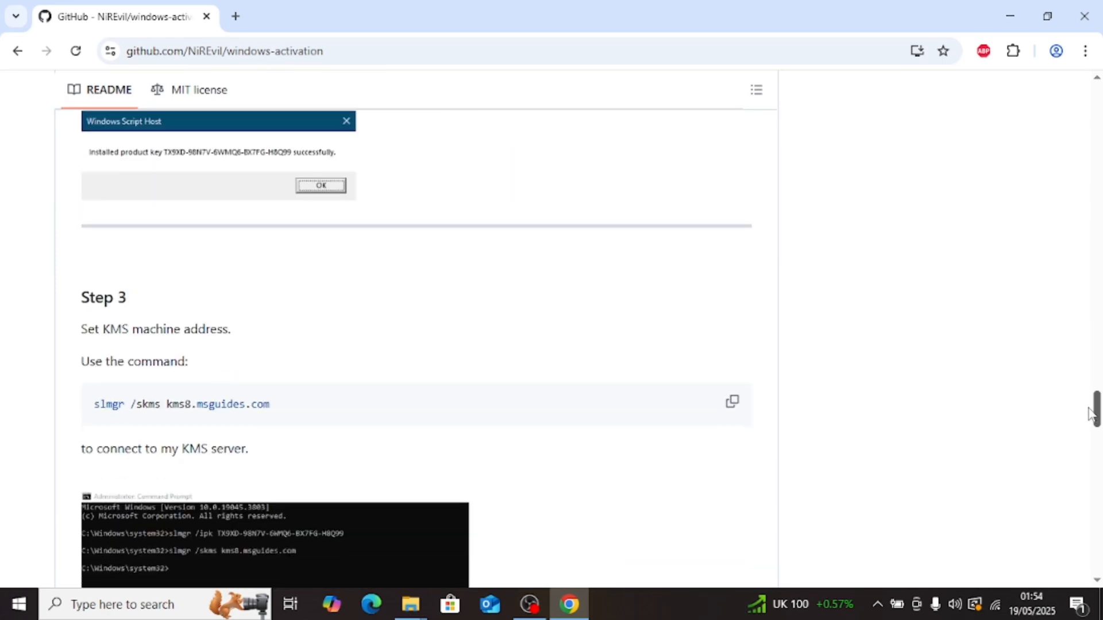
scroll(down, 3)
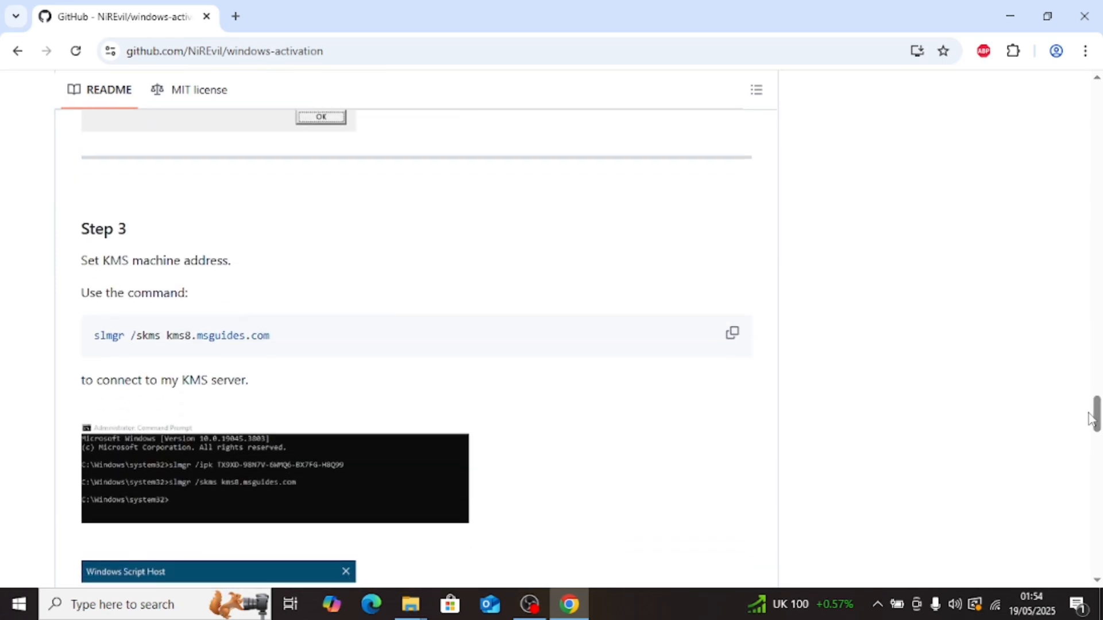
scroll(down, 3)
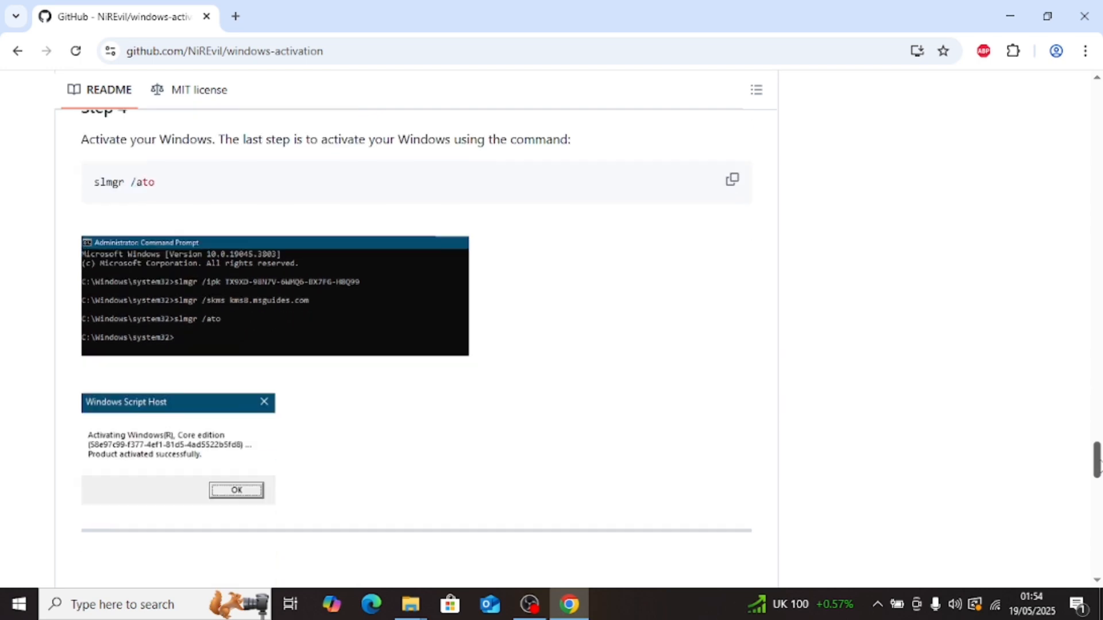
scroll(down, 3)
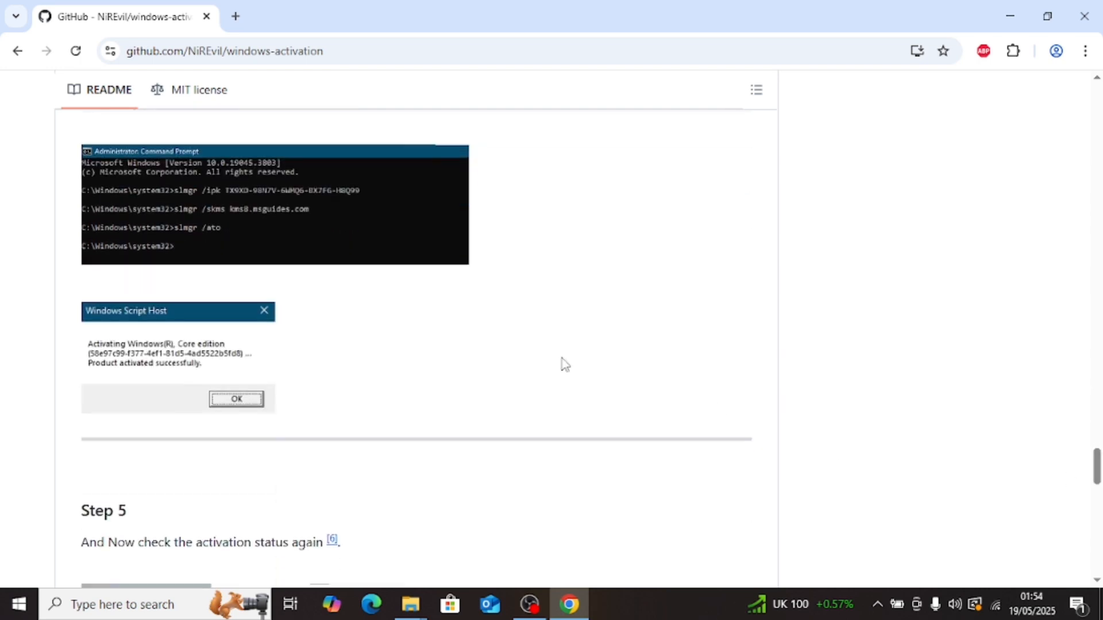
mouse_move(104, 357)
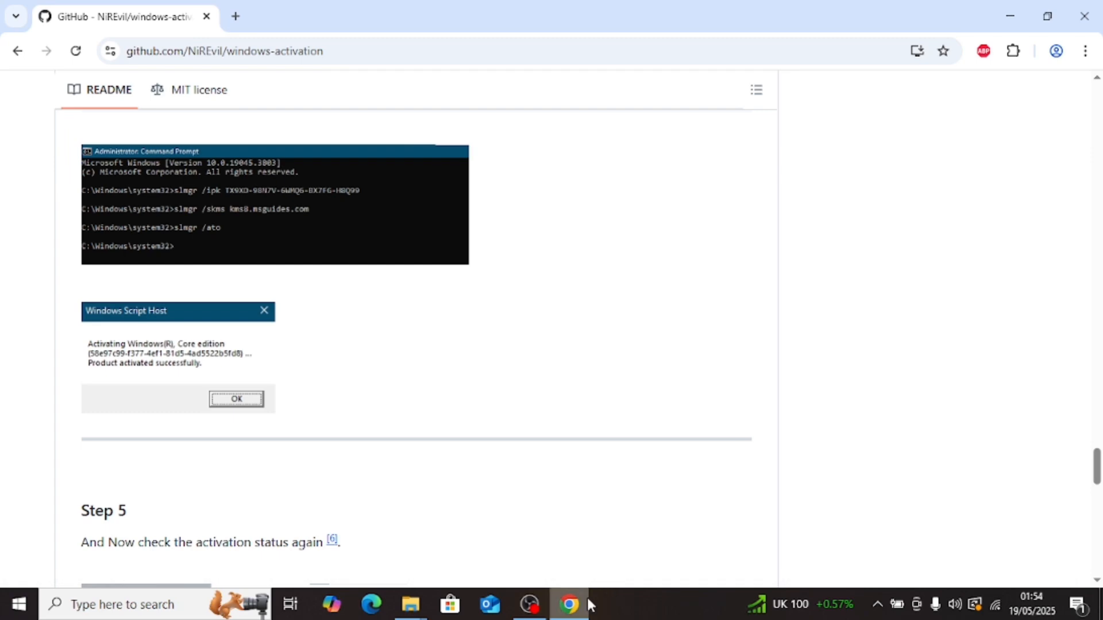
Step: Show the desktop briefly, then return to the activation guide at the command steps
click(410, 604)
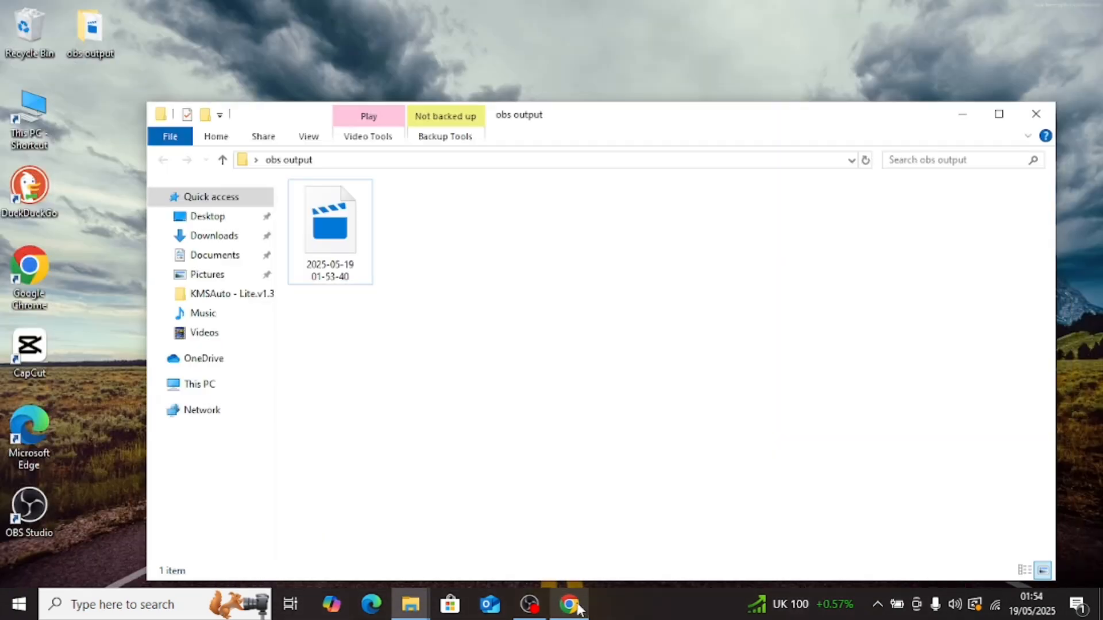
click(570, 604)
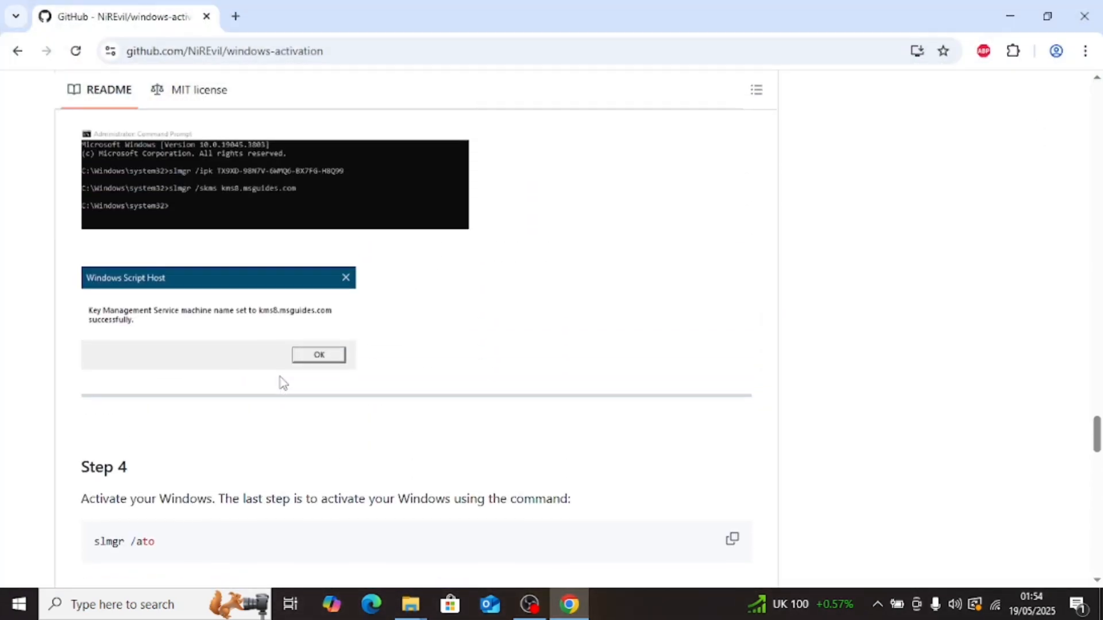
scroll(up, 3)
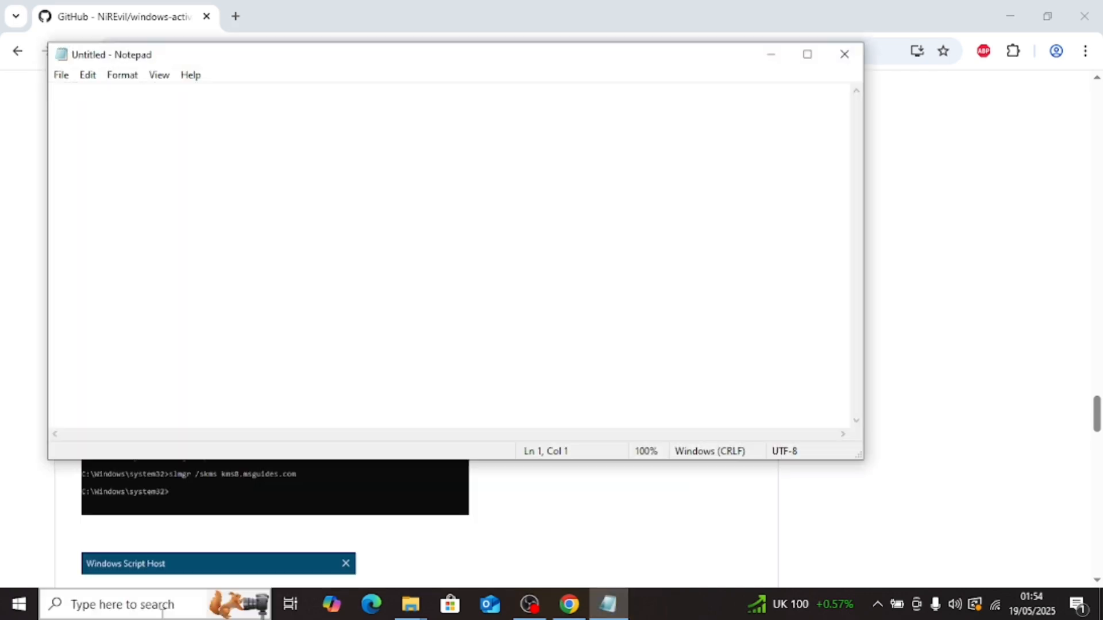
Step: Put 'slmgr /skms kms8.msguides.com' and 'slmgr /ato' on separate lines in the note
text(slmgr /skms kms8.msguides.com)
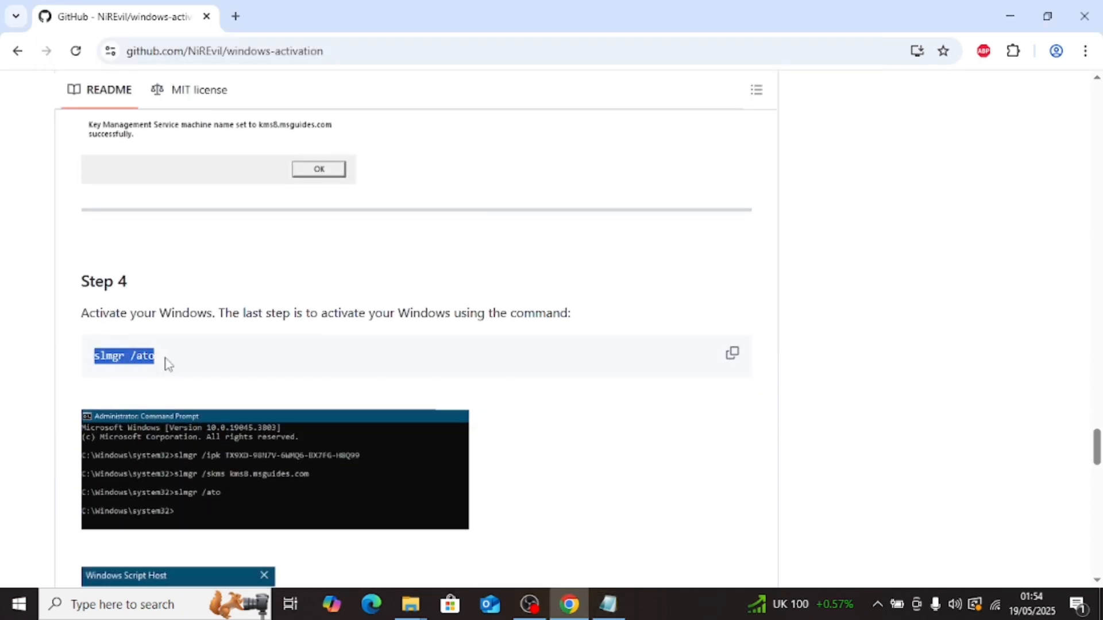
click(607, 604)
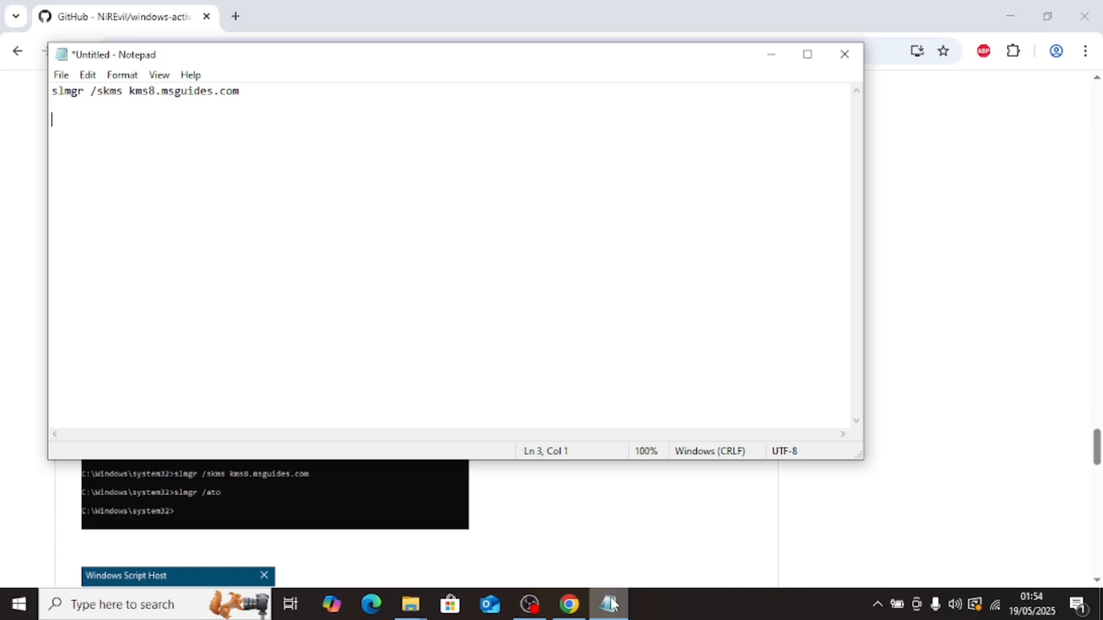
text(slmgr /ato)
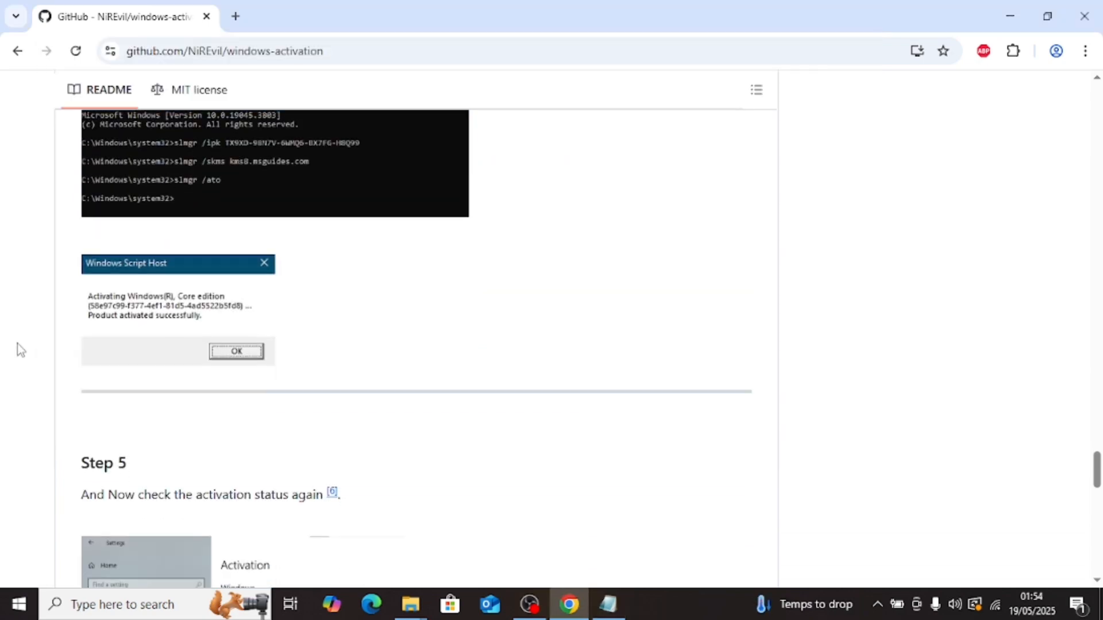
scroll(down, 3)
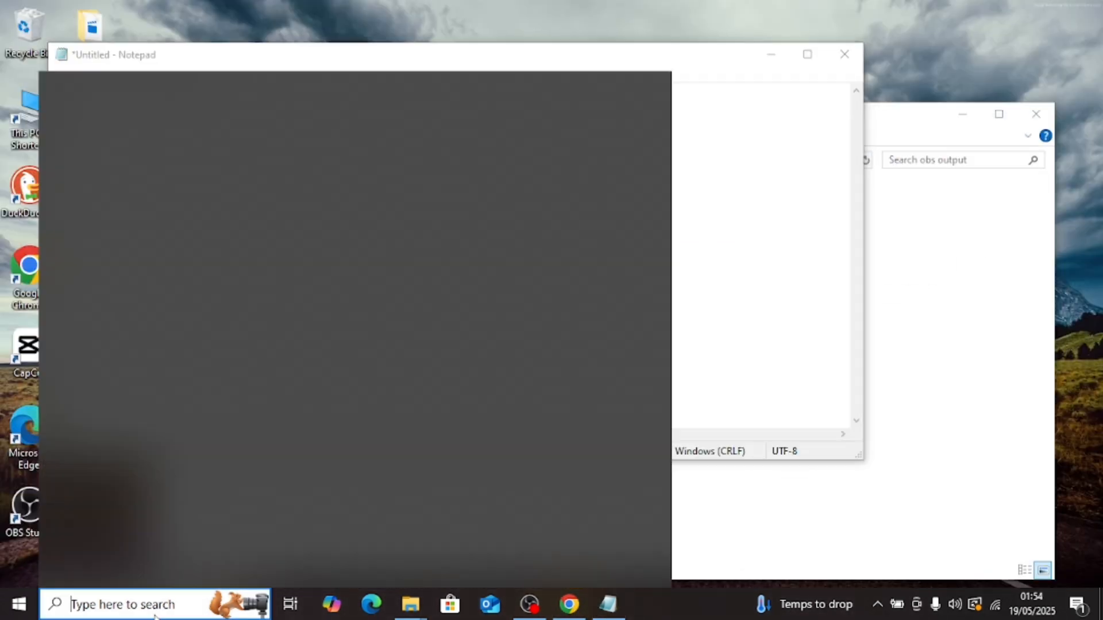
Step: Launch Command Prompt as administrator via the taskbar search for cmd
text(cmd)
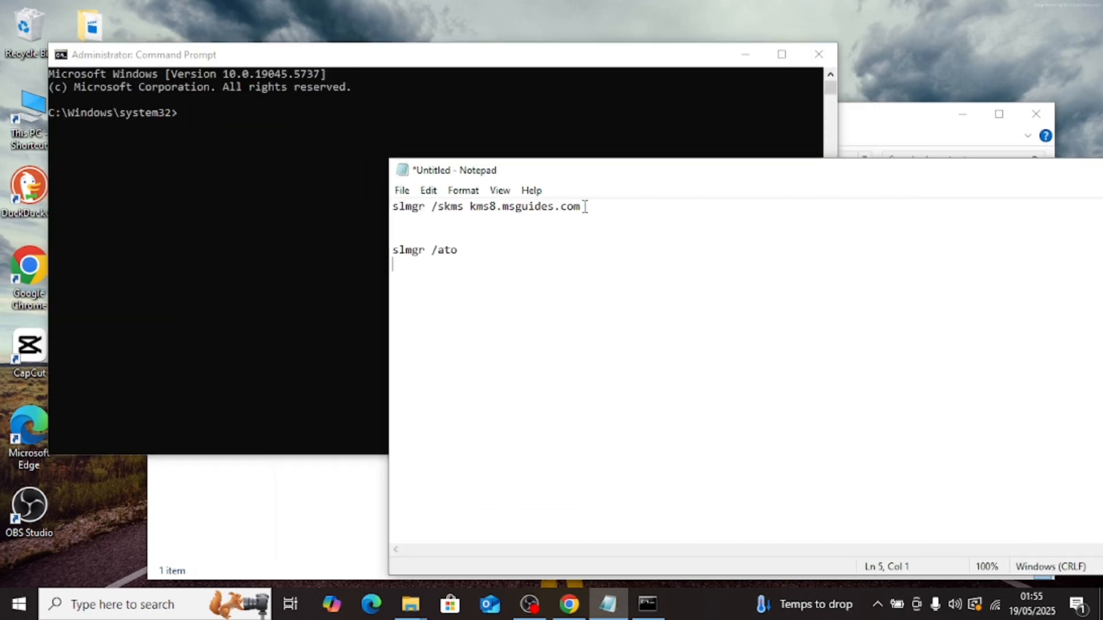
Step: Run the KMS server command, confirm the Script Host dialog, then run slmgr /ato
triple_click(484, 206)
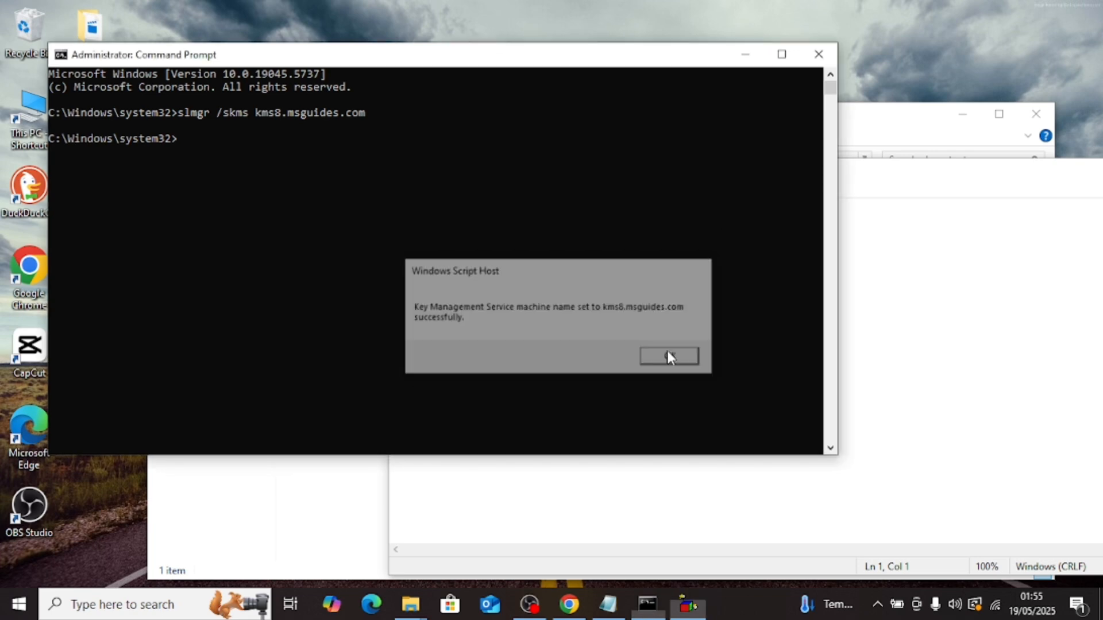
click(667, 356)
text(slmgr /ato)
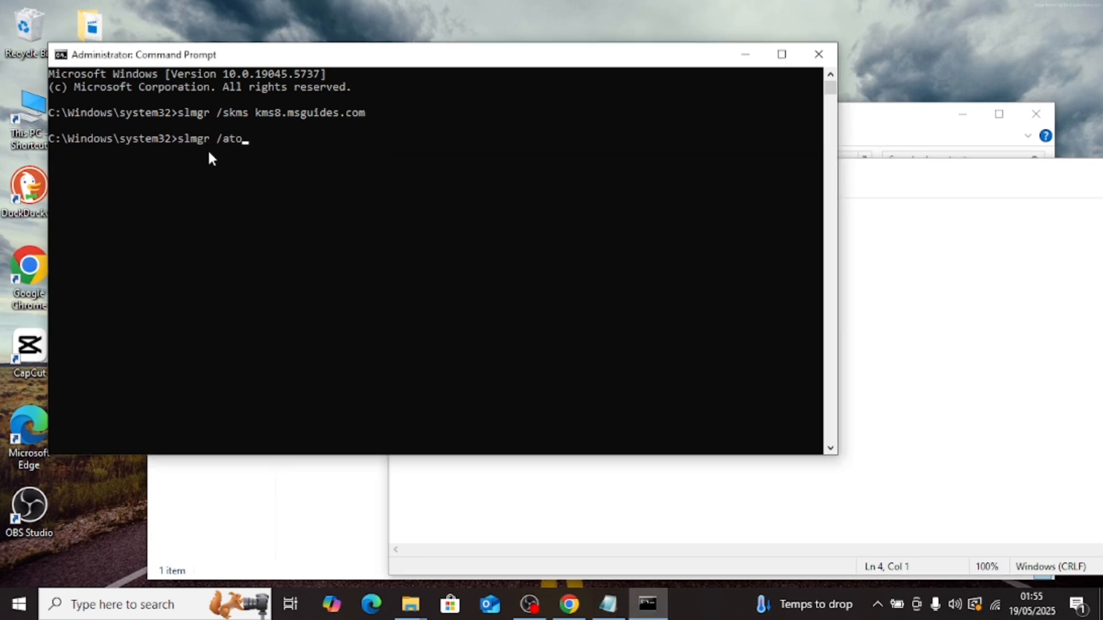
key(Return)
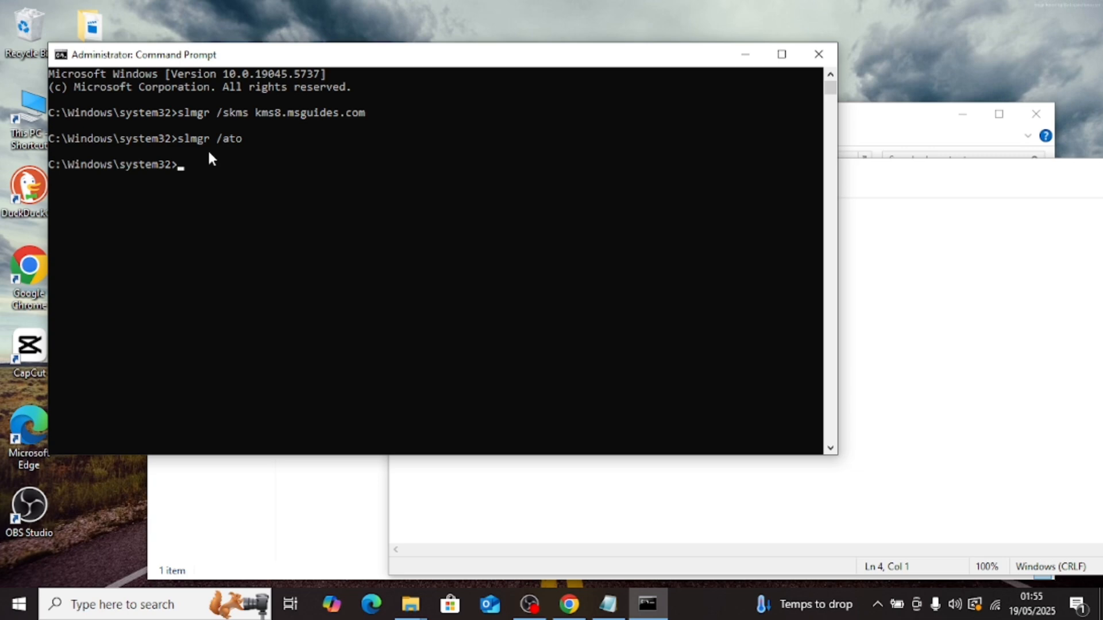